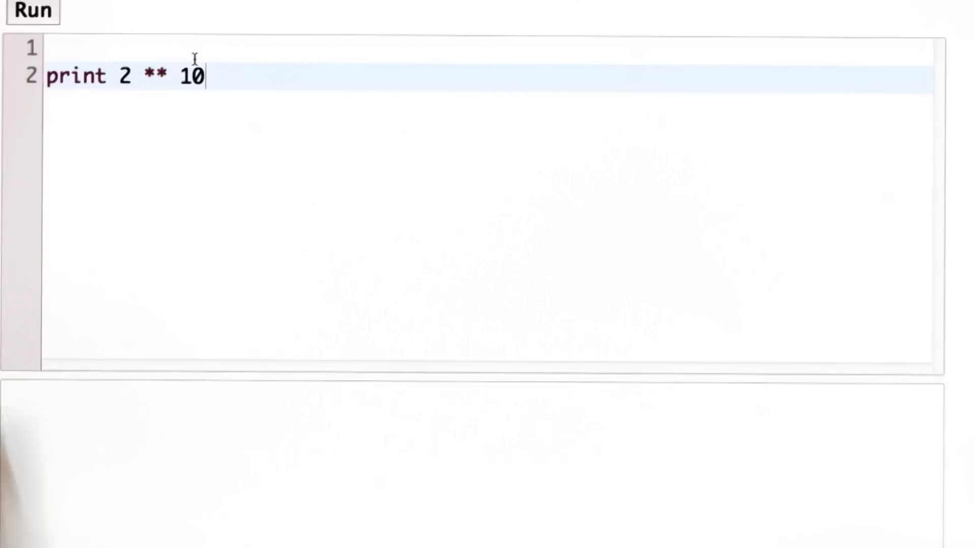
Run the print 2 ** 10 statement so the output shows 1024
left_click(32, 11)
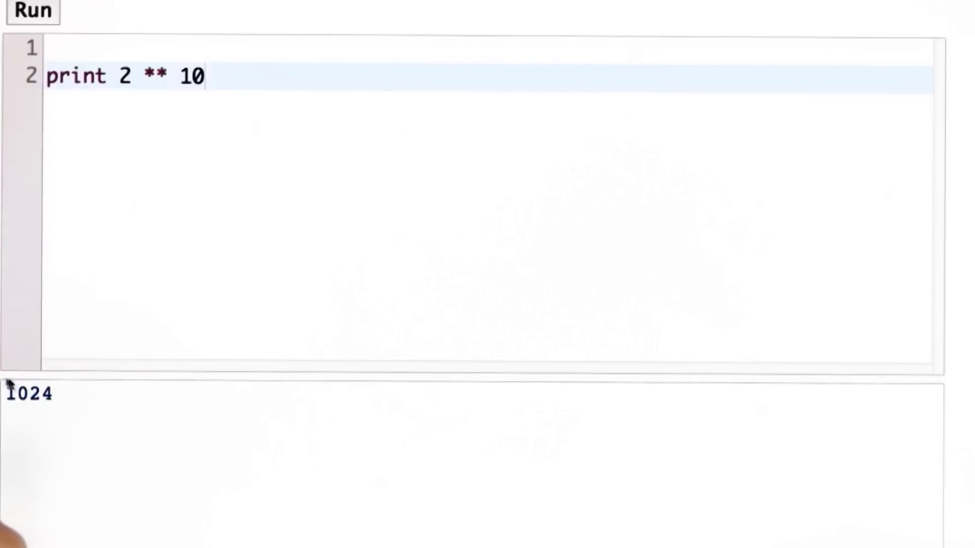
mouse_move(40, 421)
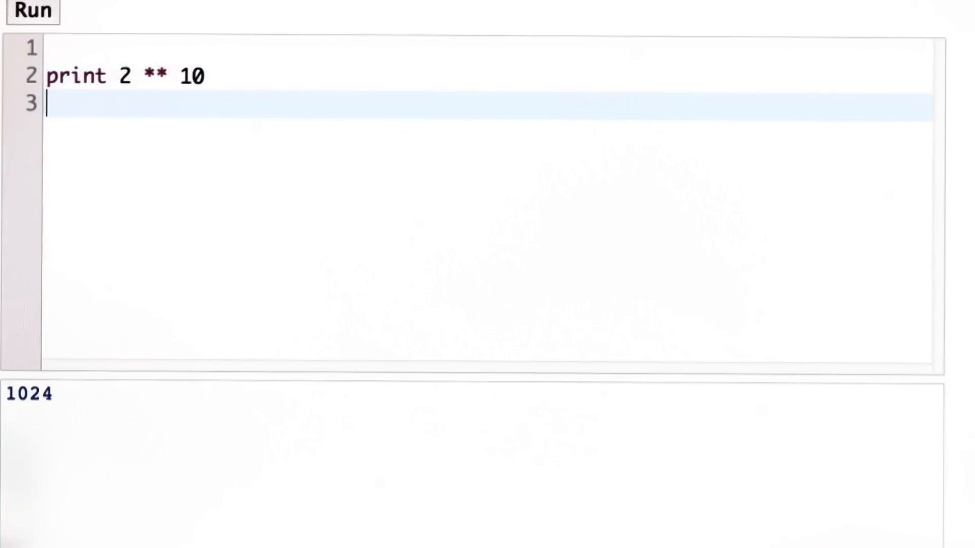
type("print 2")
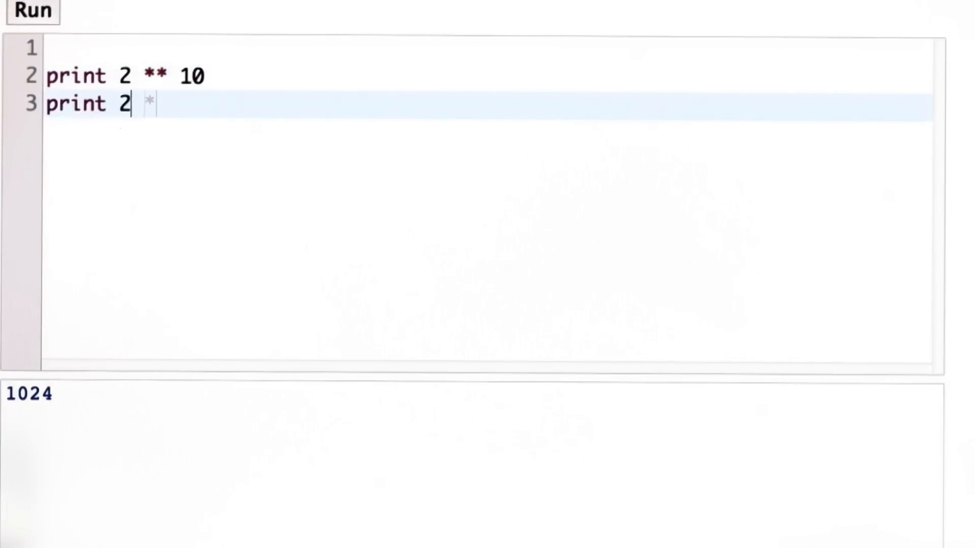
type("** 20")
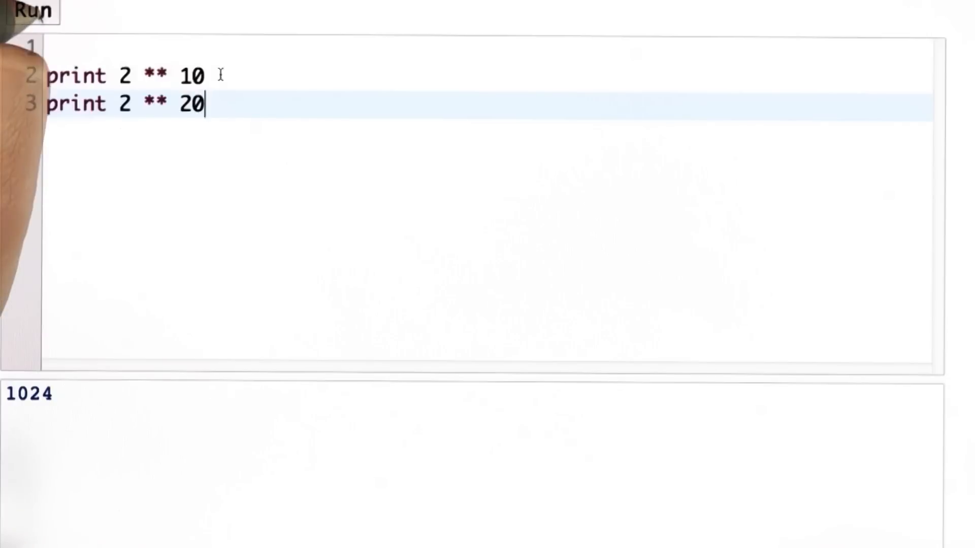
left_click(33, 11)
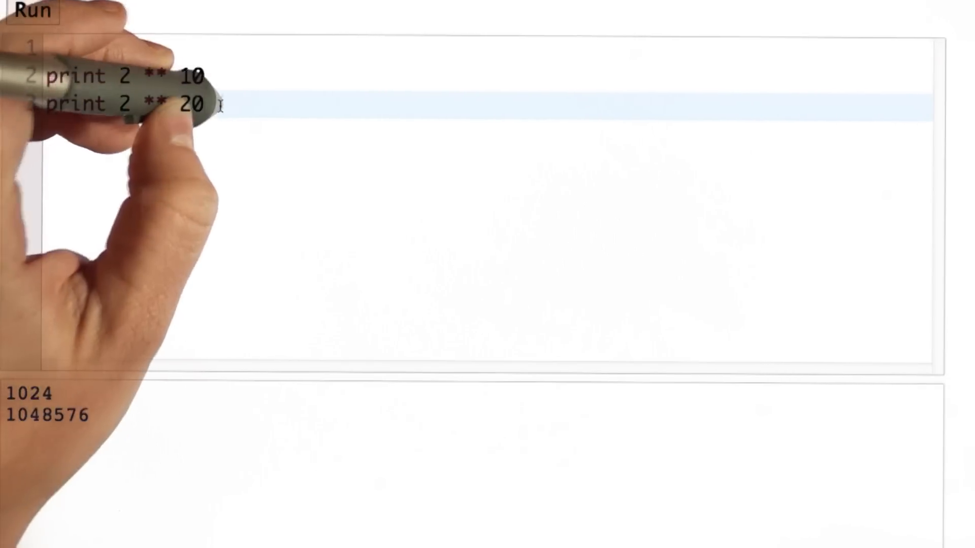
type("pr")
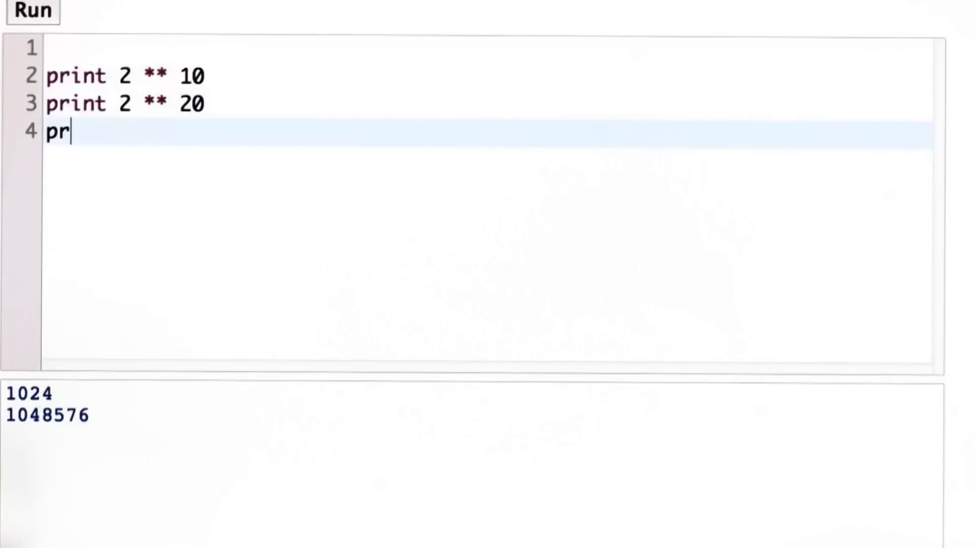
type("int 2 ** 30")
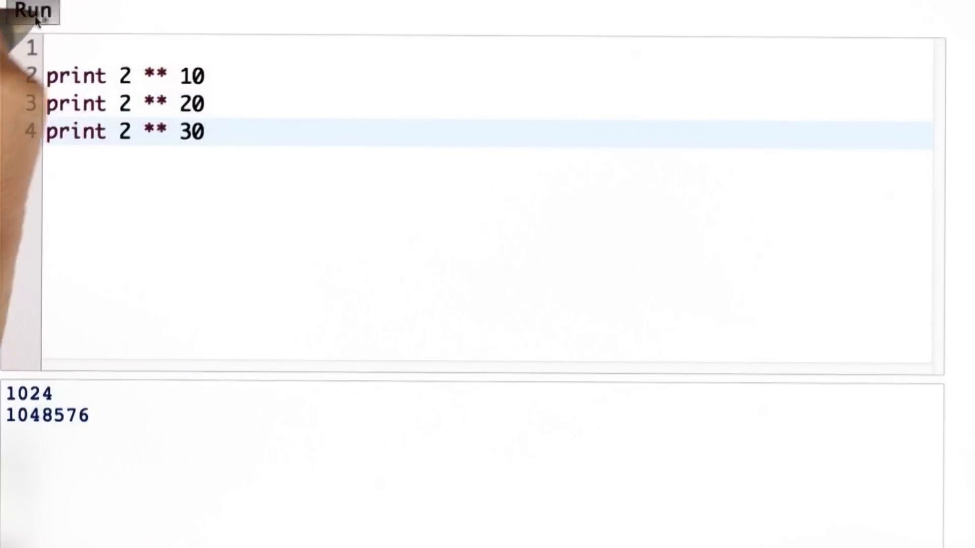
left_click(34, 12)
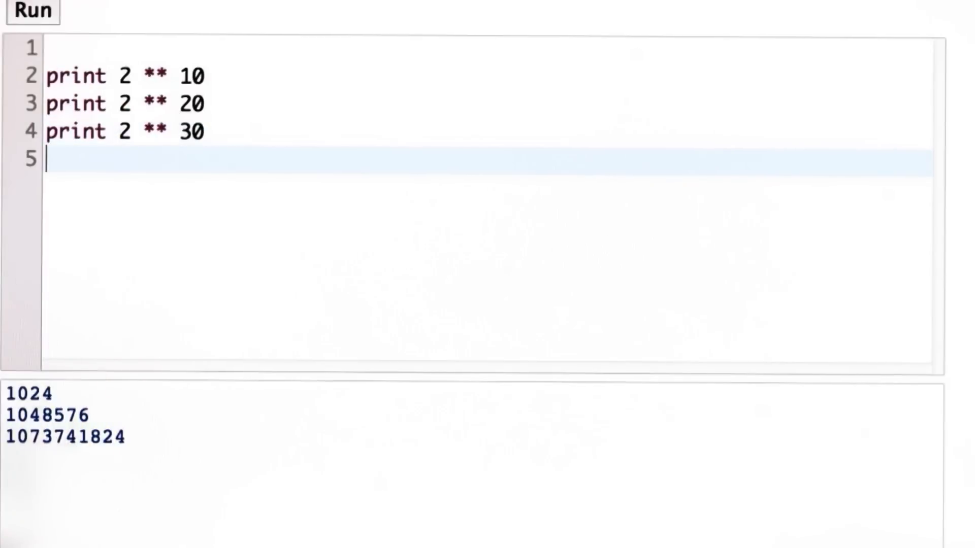
type("print 2 ** 4")
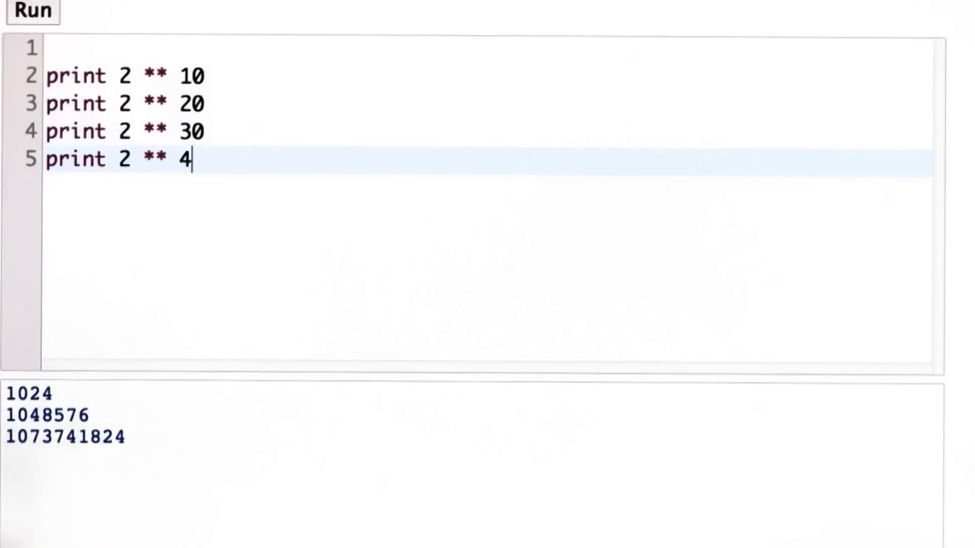
type("0")
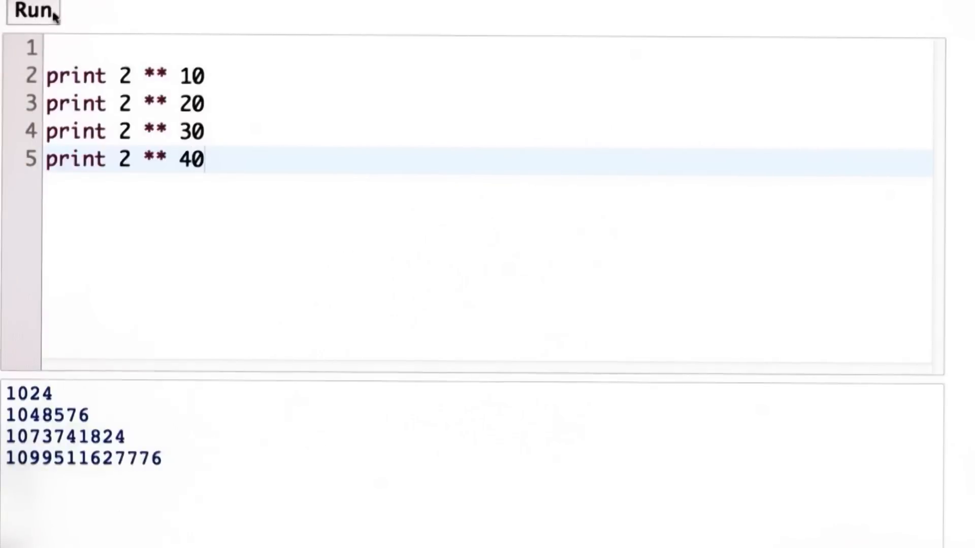